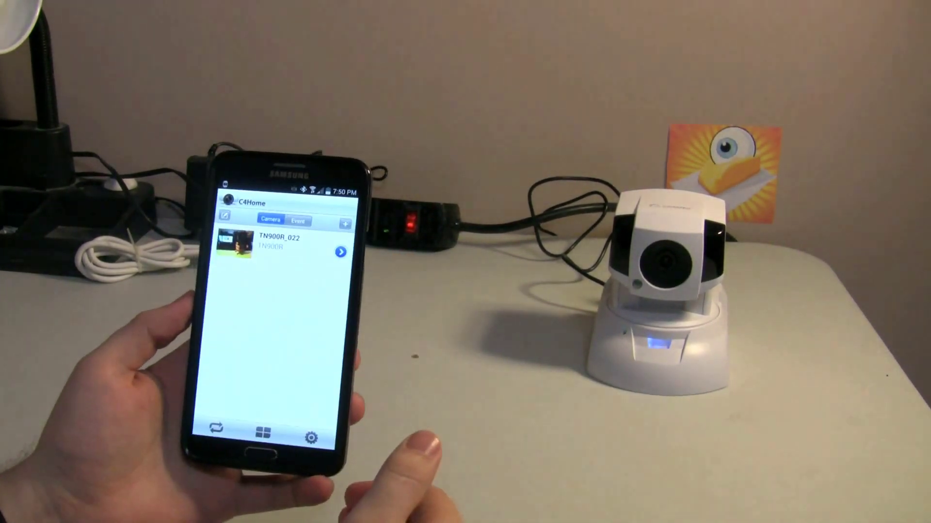
- Open the TN900R_022 camera from the Camera list to view its live feed with pan/tilt controls
left_click(279, 248)
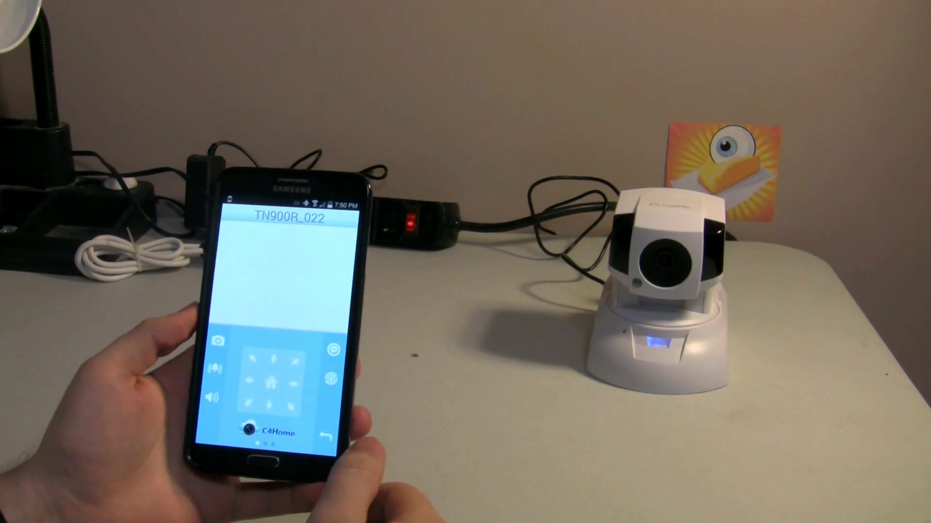